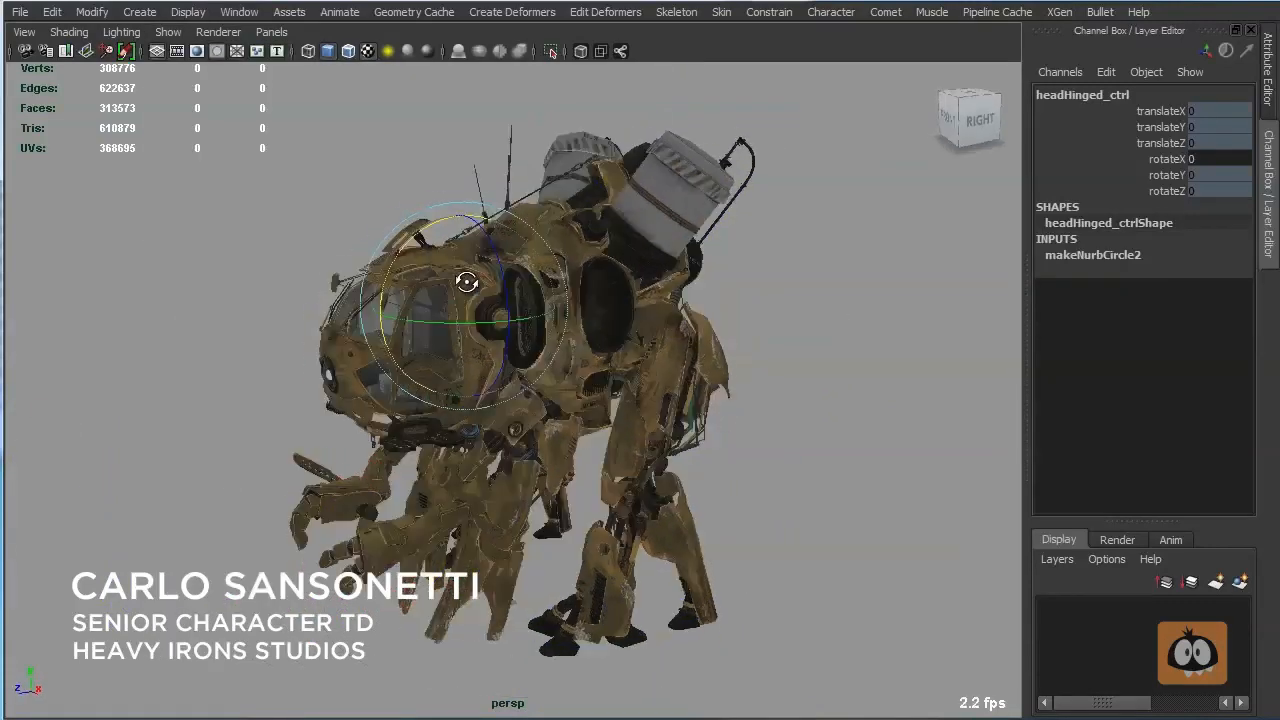
# Orbit around the mech to view its sides and front before focusing on the head
pyautogui.moveTo(468, 280); pyautogui.dragTo(750, 352)
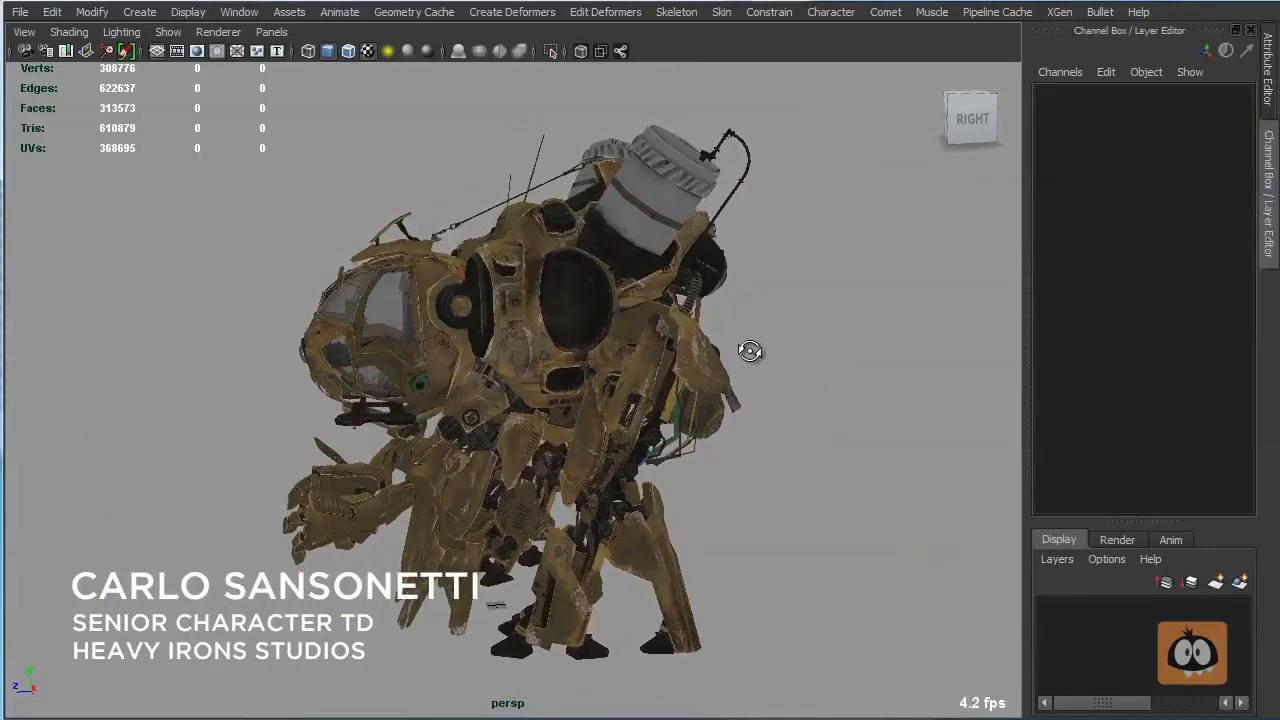
pyautogui.moveTo(750, 350); pyautogui.dragTo(632, 346)
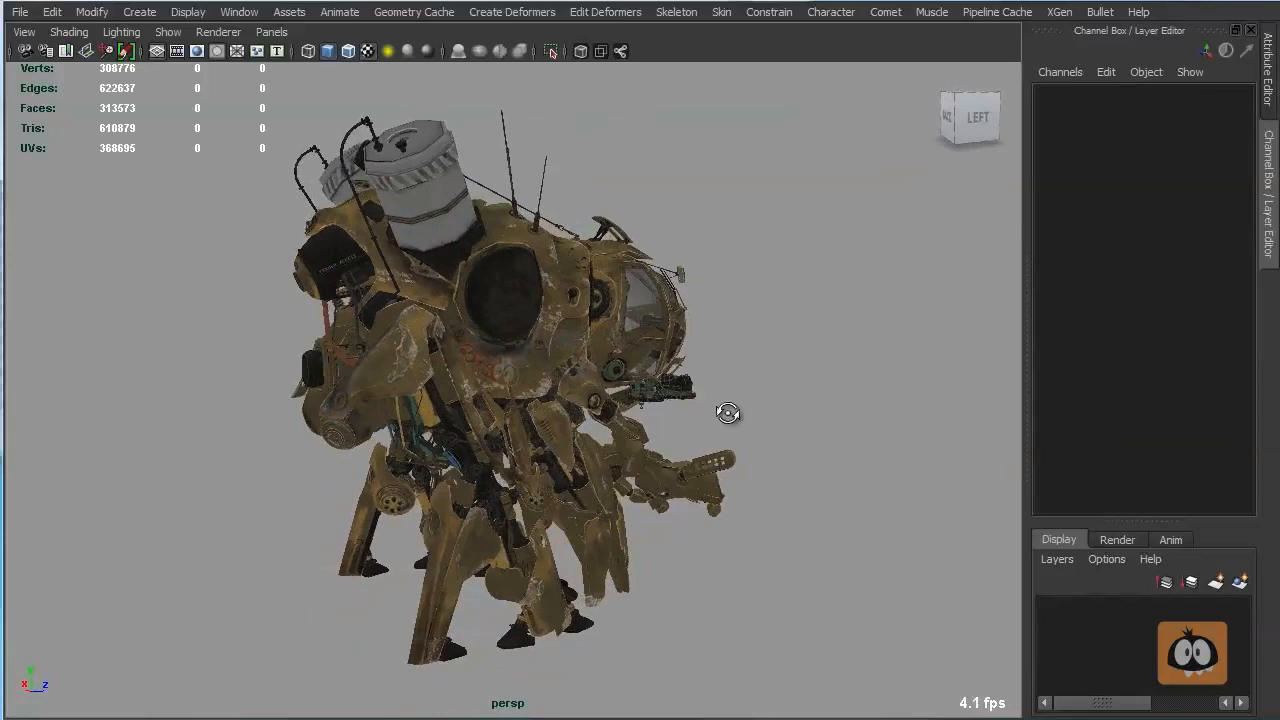
pyautogui.moveTo(728, 412); pyautogui.dragTo(584, 410)
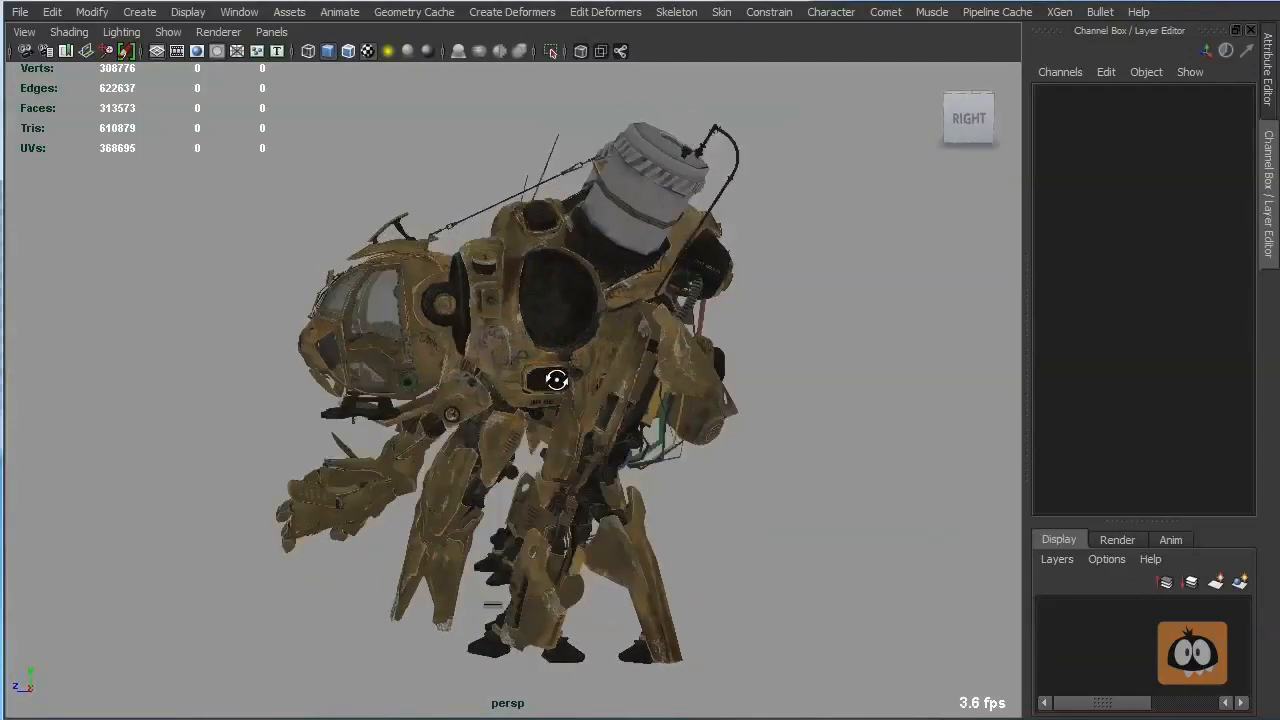
pyautogui.moveTo(556, 380); pyautogui.dragTo(544, 408)
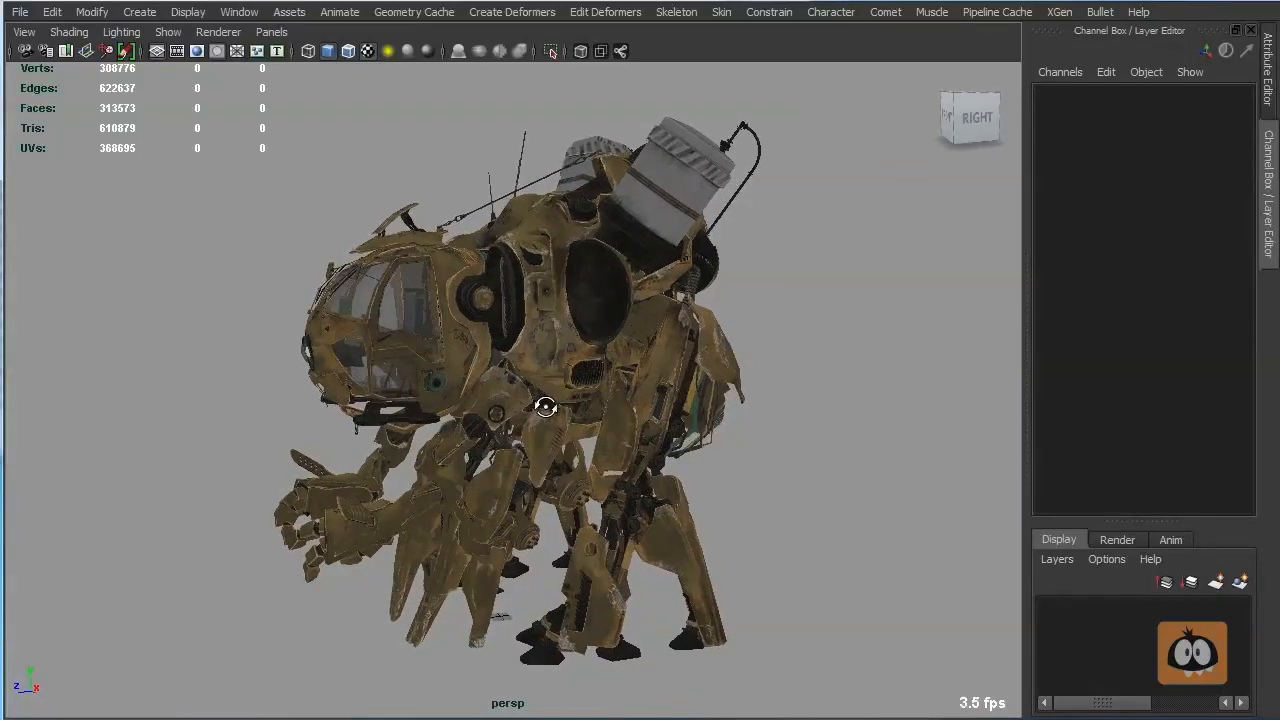
pyautogui.moveTo(544, 408); pyautogui.dragTo(664, 540)
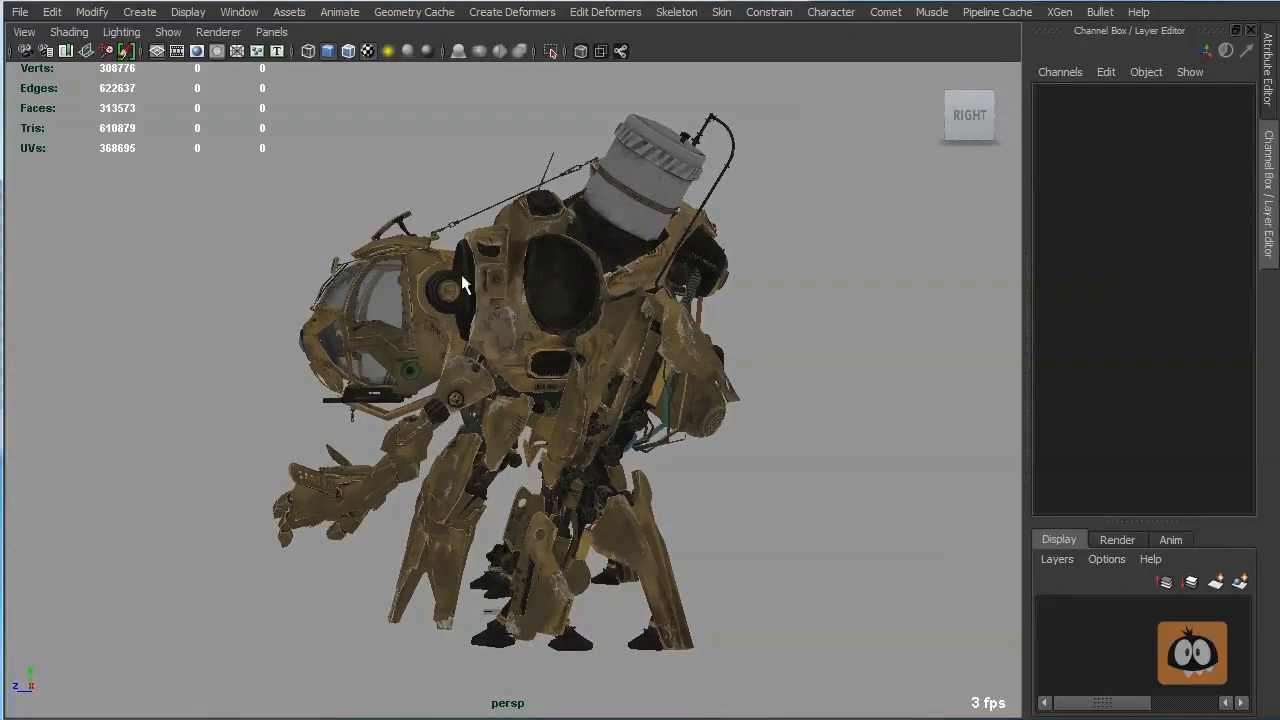
pyautogui.moveTo(308, 504)
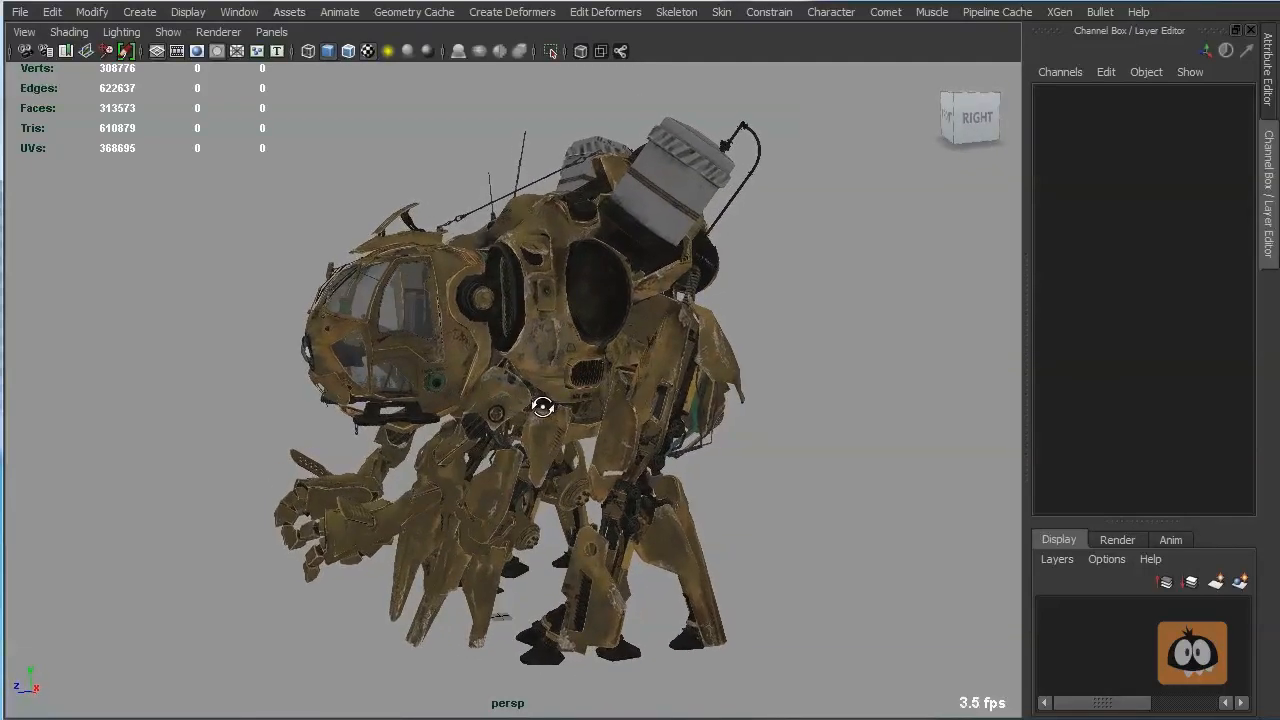
# Select the headHinged_ctrl circle to show its channels, then look down toward the legs
pyautogui.moveTo(544, 404); pyautogui.dragTo(480, 404)
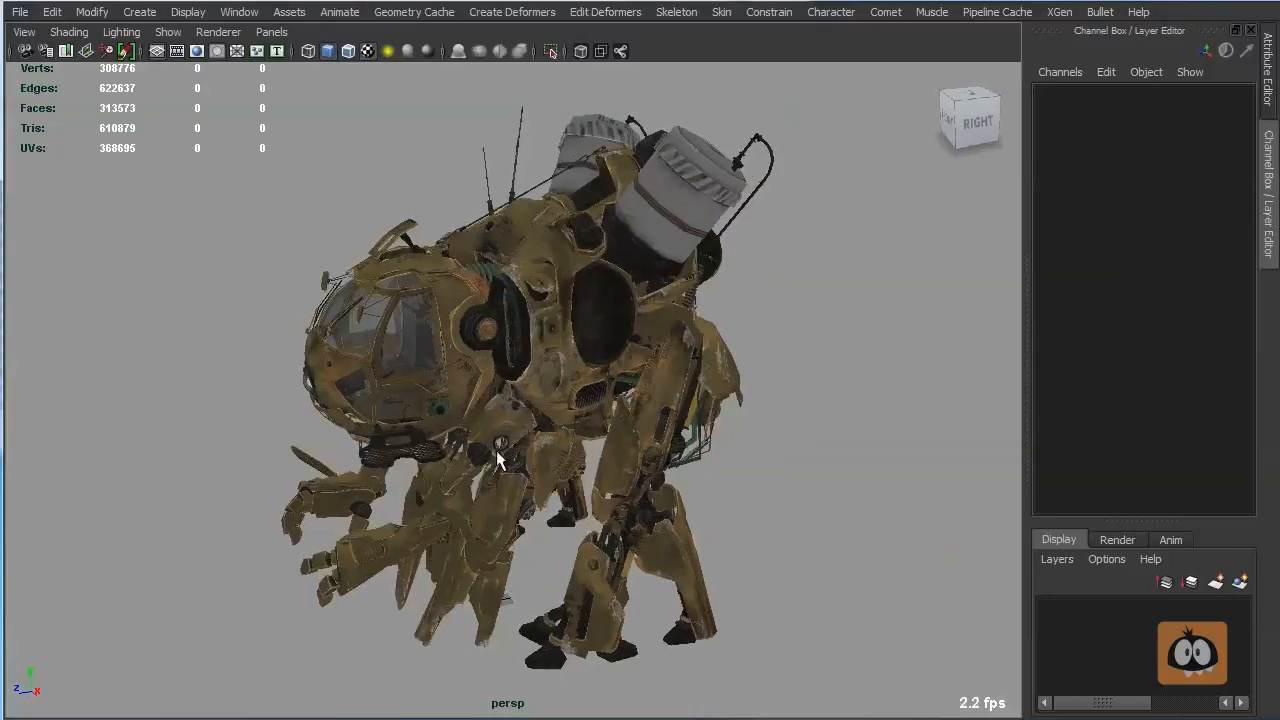
pyautogui.moveTo(500, 460); pyautogui.dragTo(590, 280)
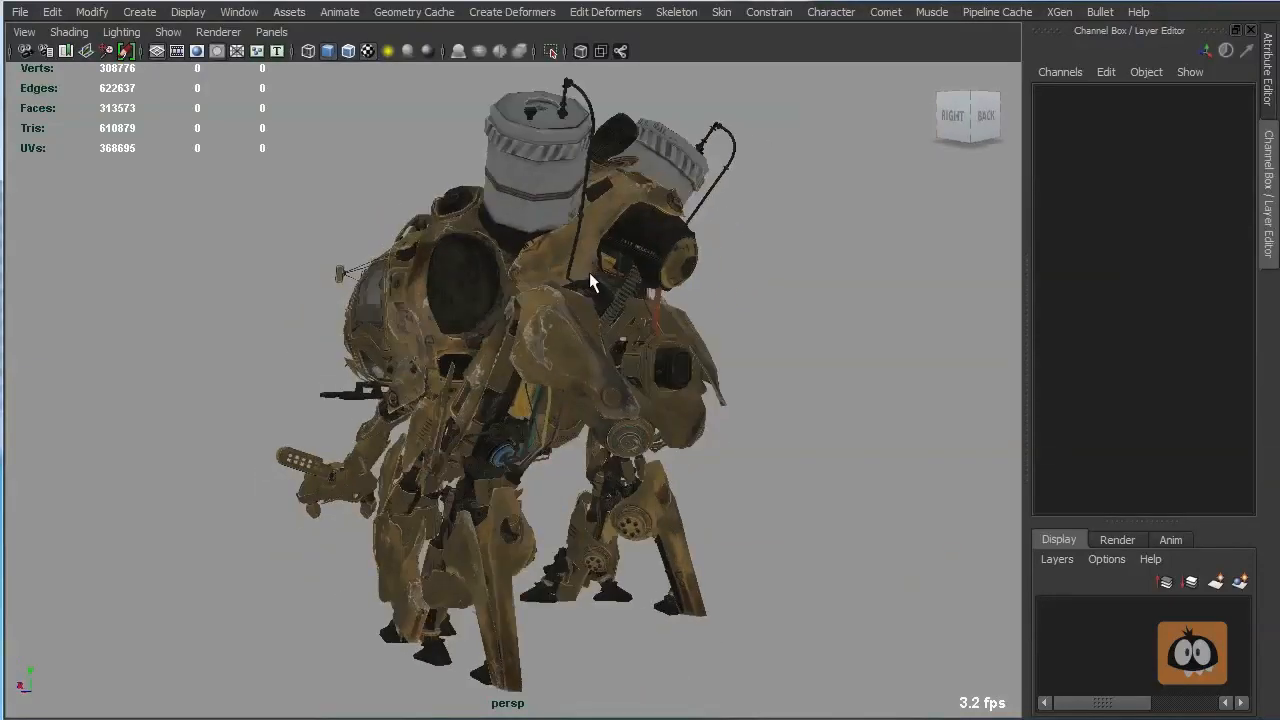
pyautogui.moveTo(590, 280); pyautogui.dragTo(640, 350)
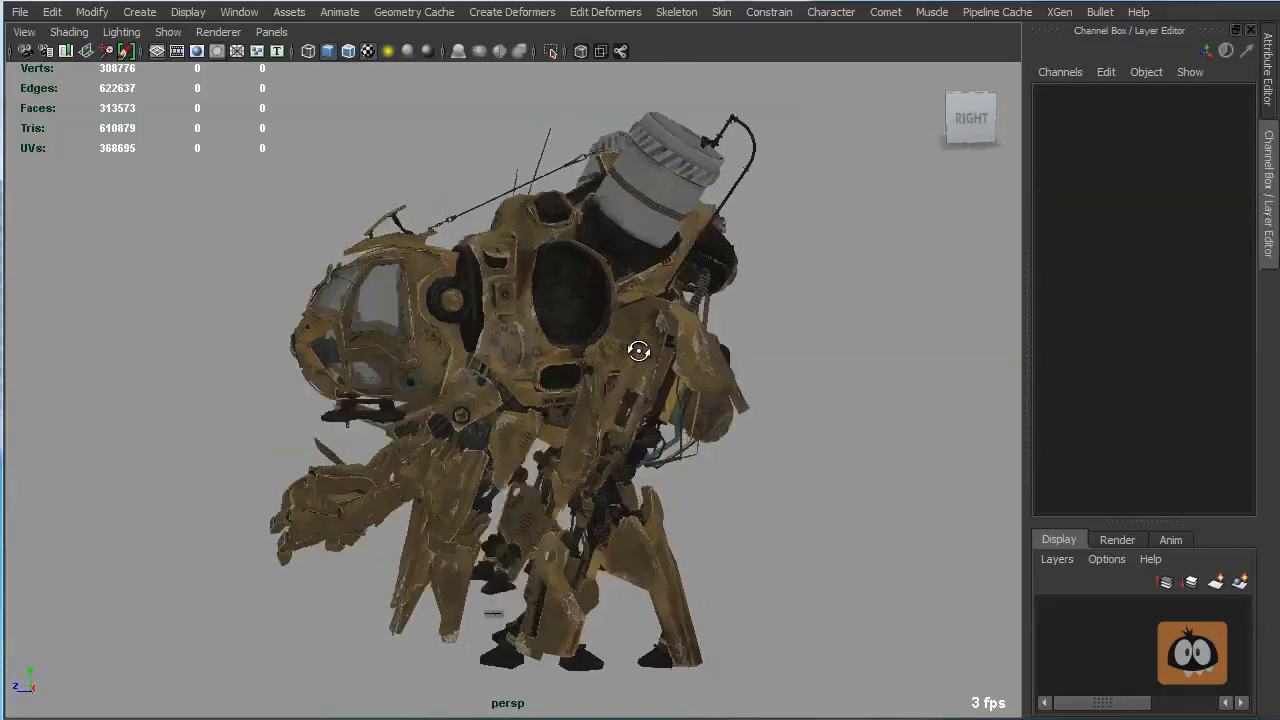
pyautogui.moveTo(640, 350); pyautogui.dragTo(712, 406)
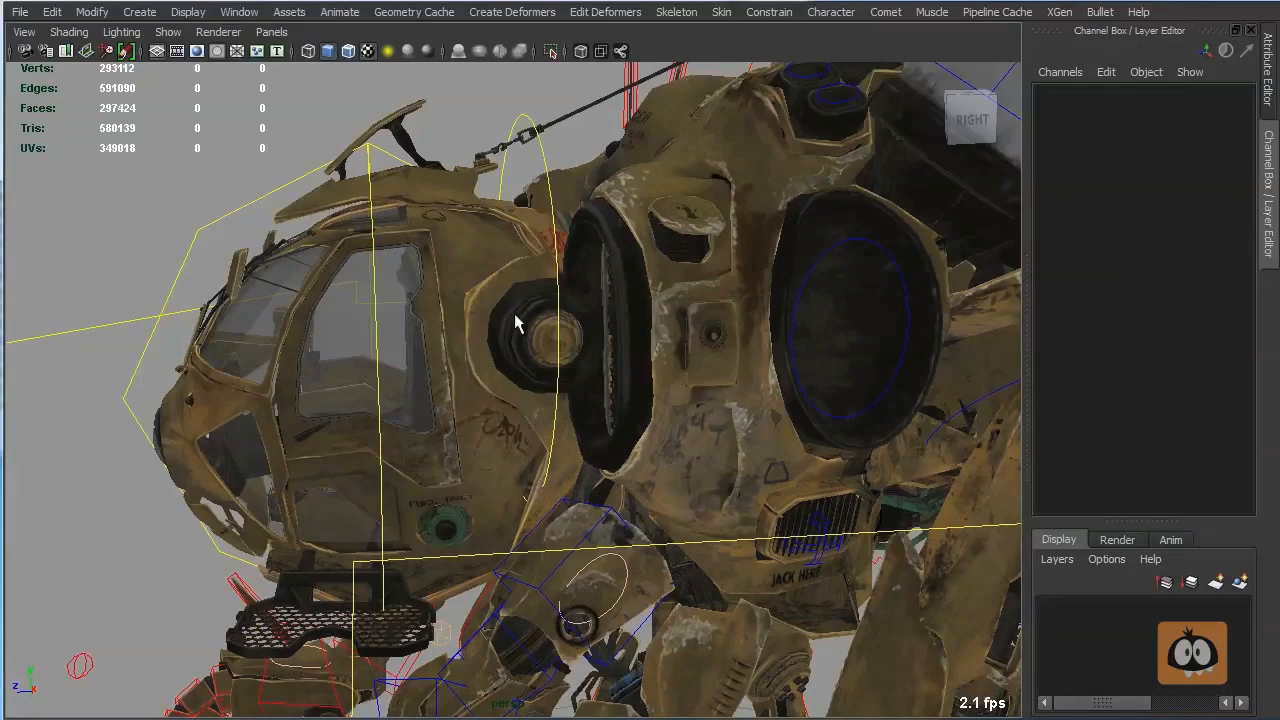
pyautogui.moveTo(544, 162)
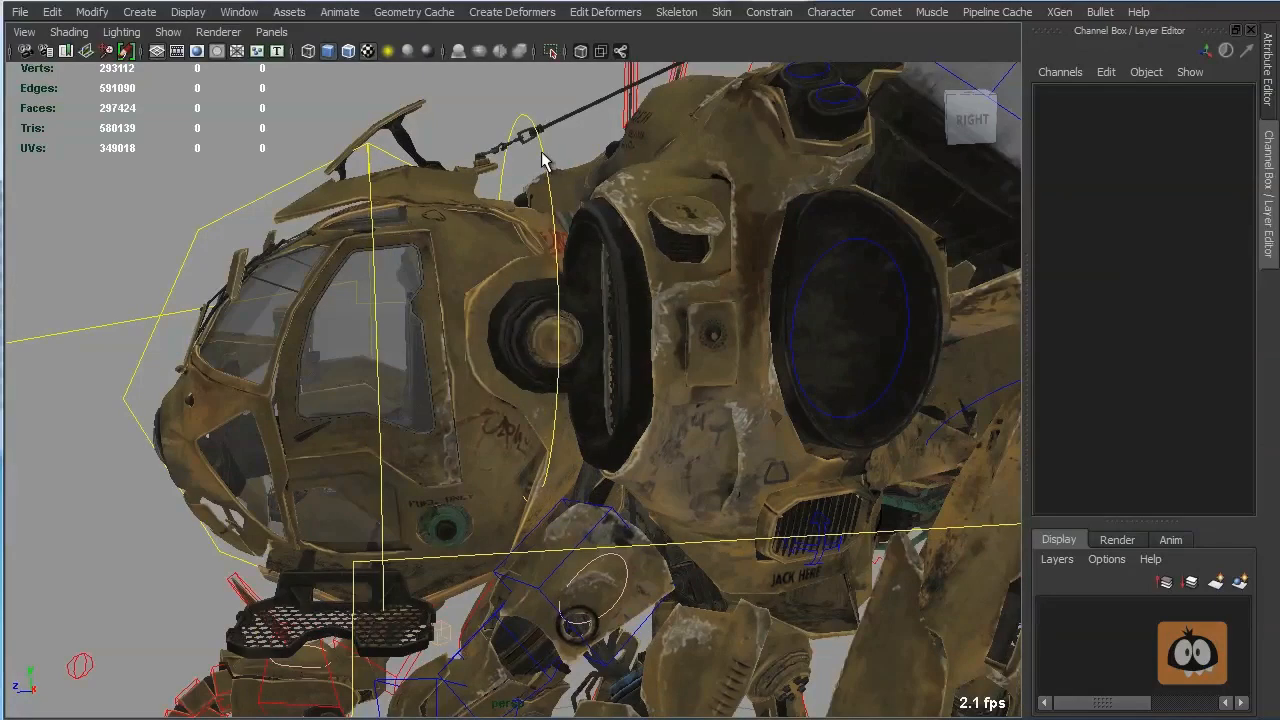
pyautogui.click(520, 240)
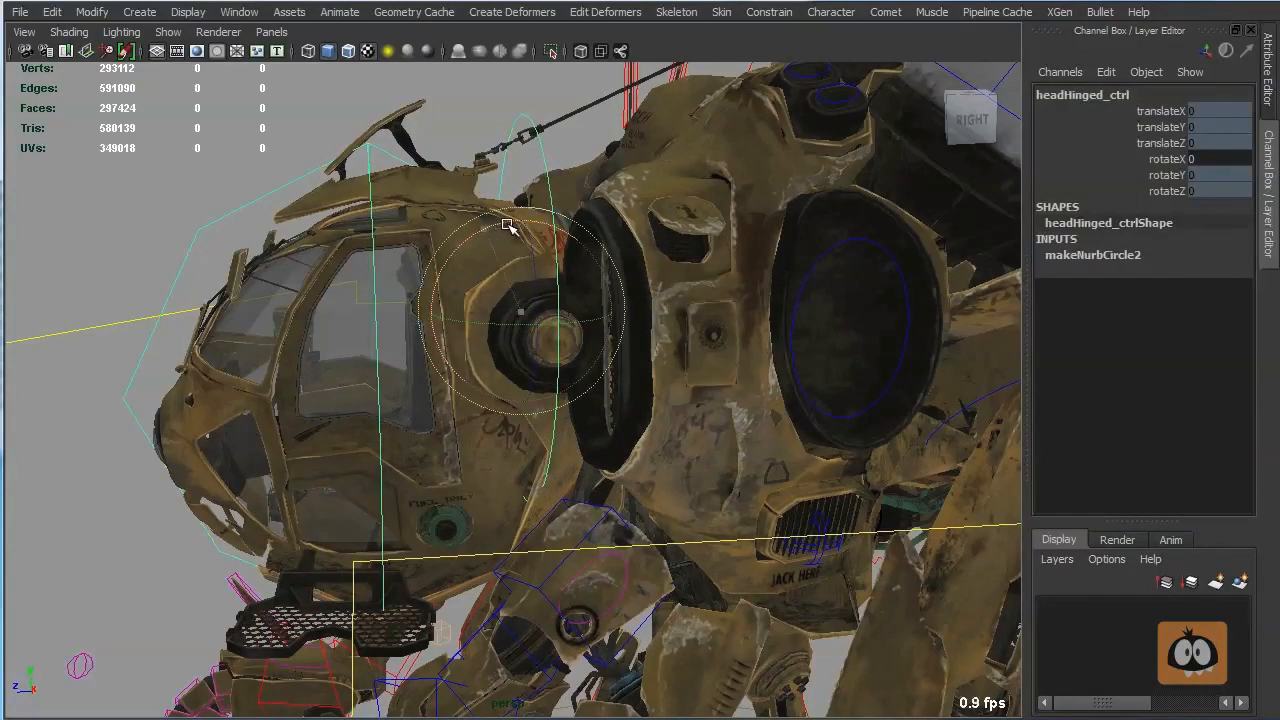
pyautogui.moveTo(508, 224); pyautogui.dragTo(480, 236)
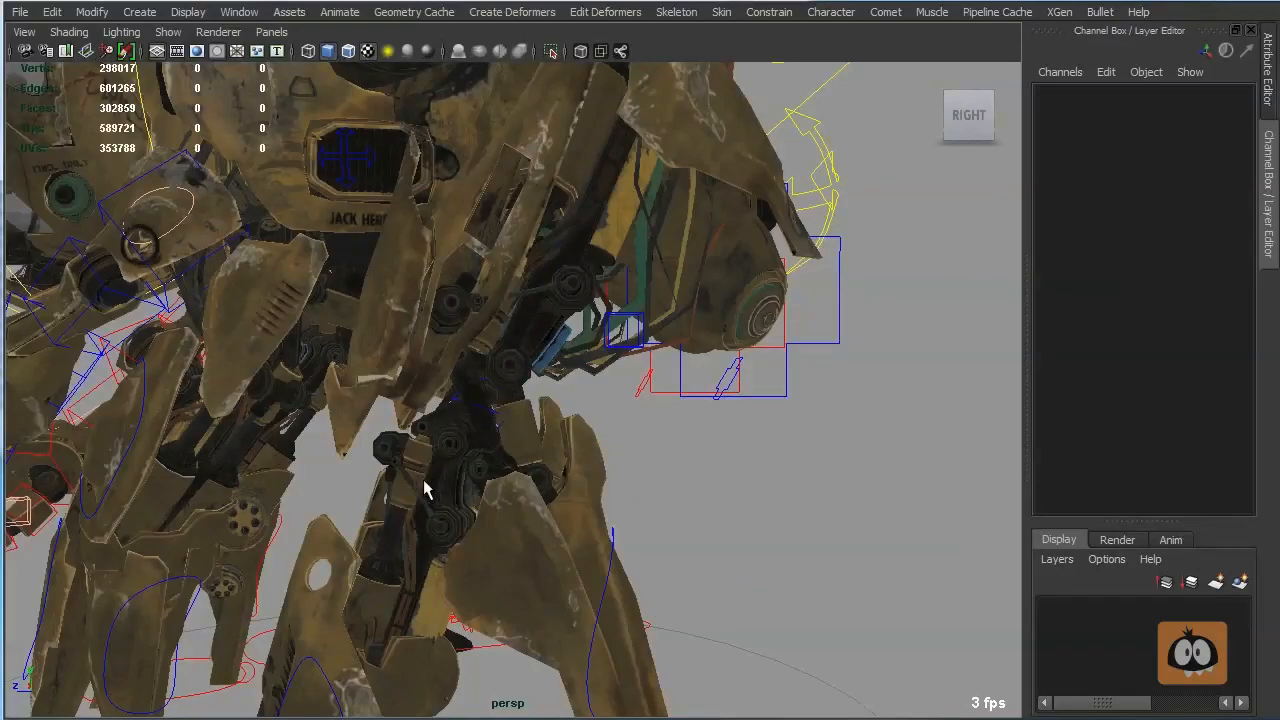
pyautogui.moveTo(424, 488); pyautogui.dragTo(540, 444)
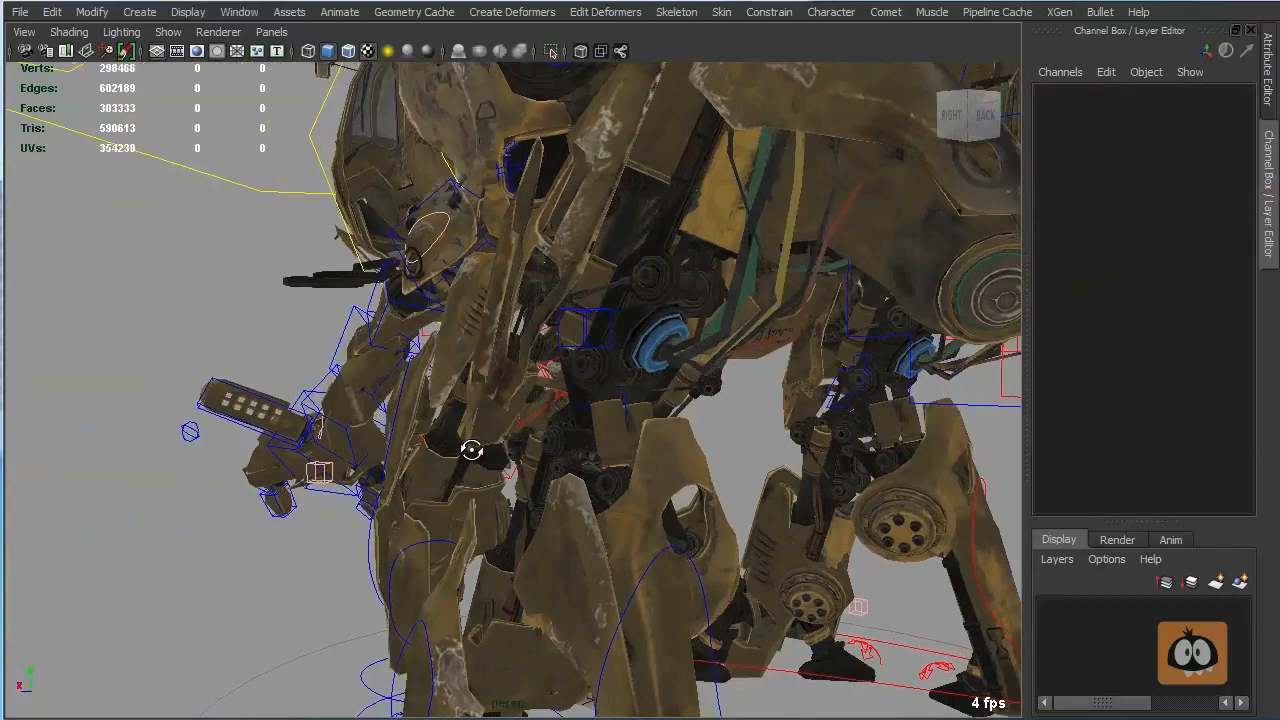
pyautogui.moveTo(470, 450); pyautogui.dragTo(600, 456)
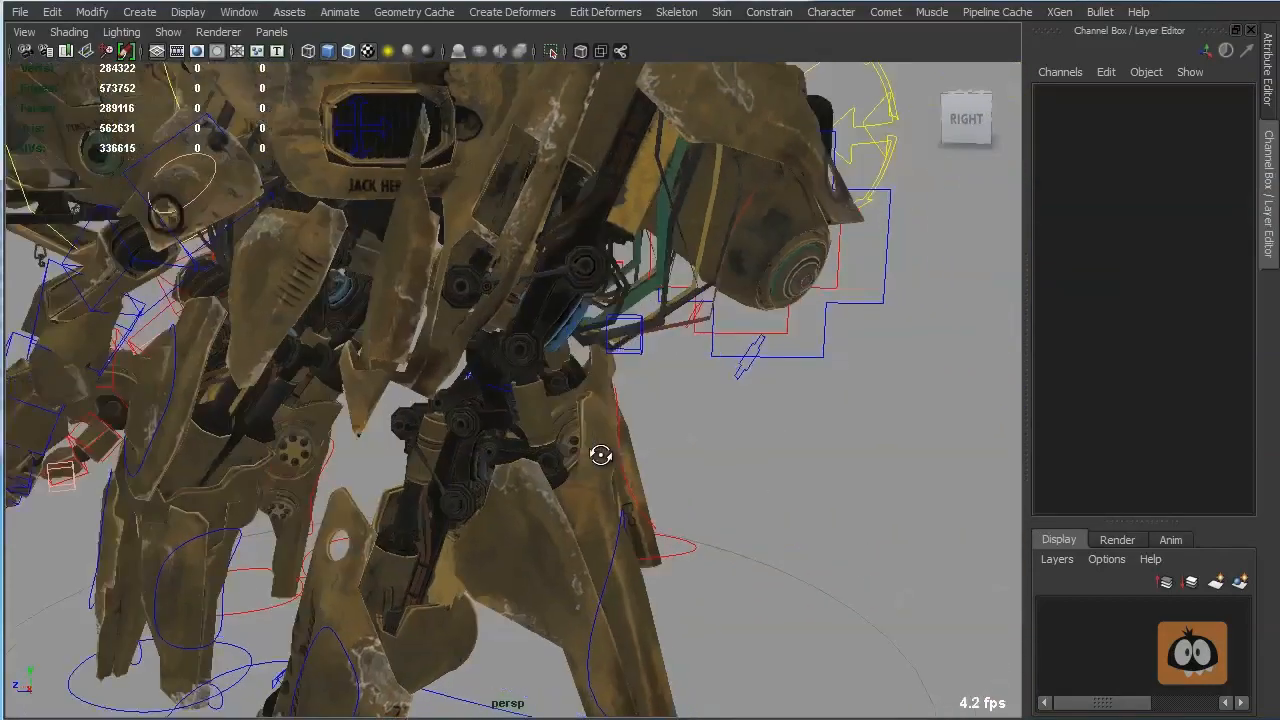
pyautogui.moveTo(600, 456); pyautogui.dragTo(752, 444)
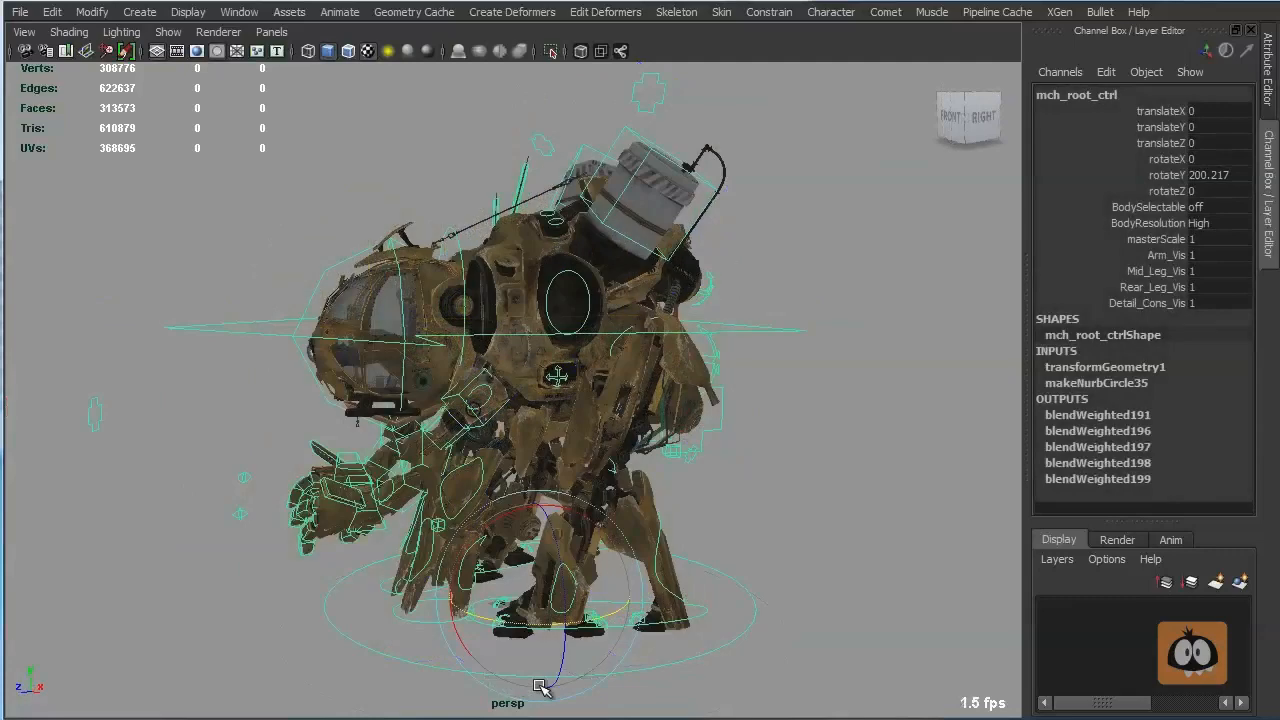
# Close in on the cockpit head and select mch_lf_door_ctrl to show its rotation channels
pyautogui.moveTo(540, 688); pyautogui.dragTo(610, 692)
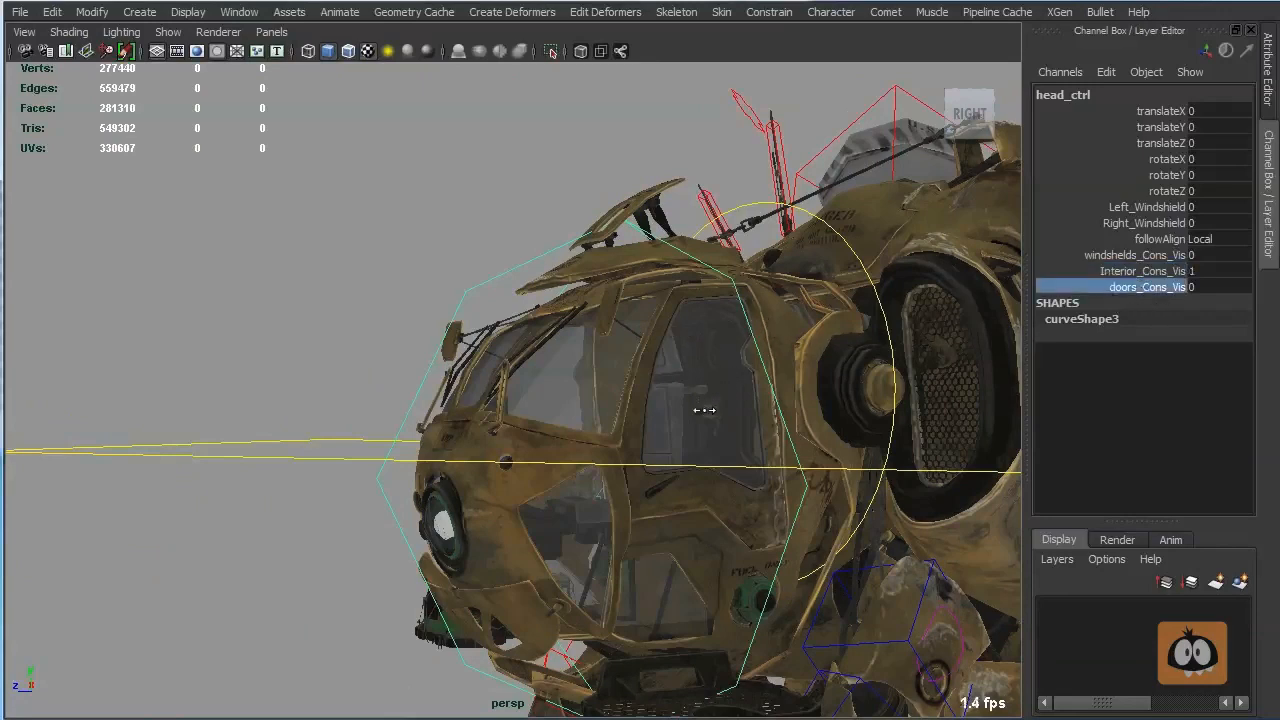
pyautogui.click(760, 492)
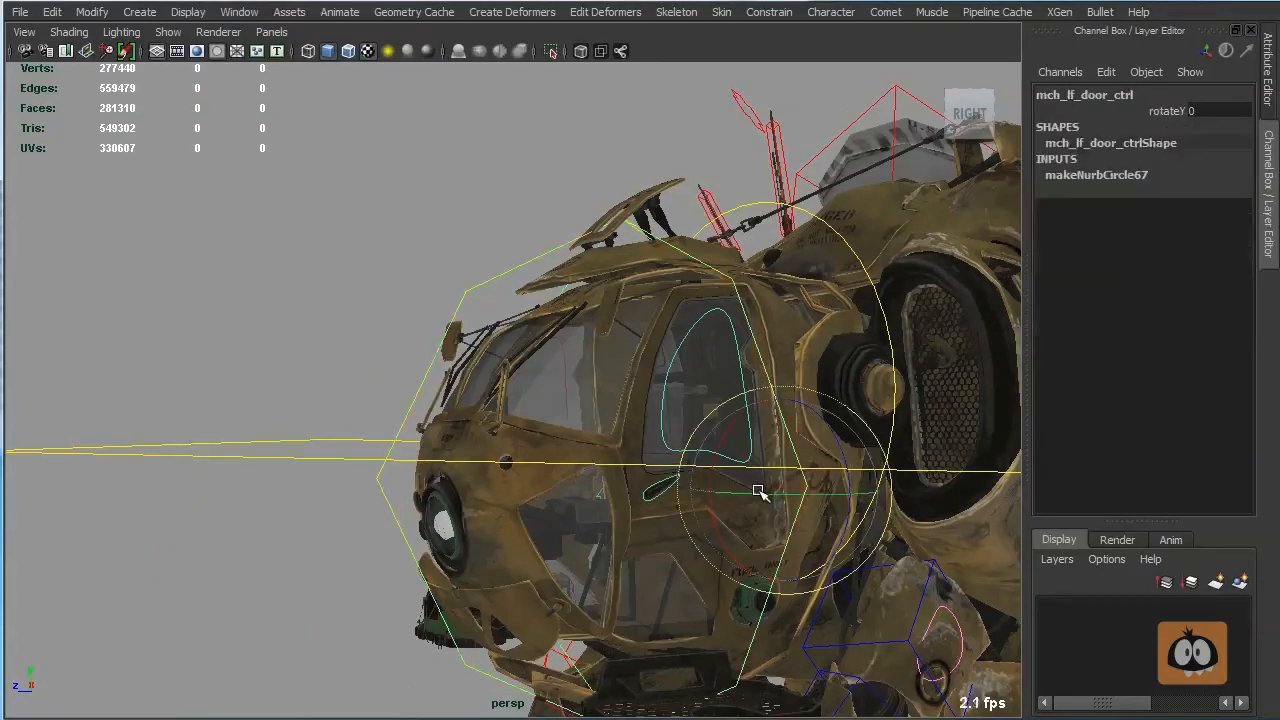